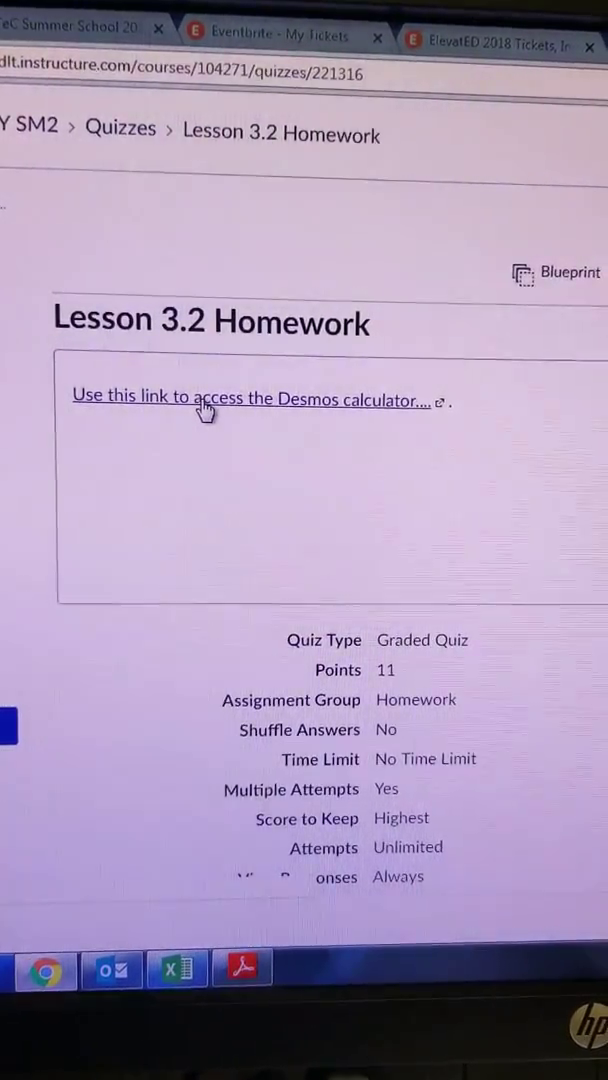
- Preview the Lesson 3.2 Homework quiz and follow its Desmos scientific calculator link
{"action": "left_click", "coordinate": [200, 396]}
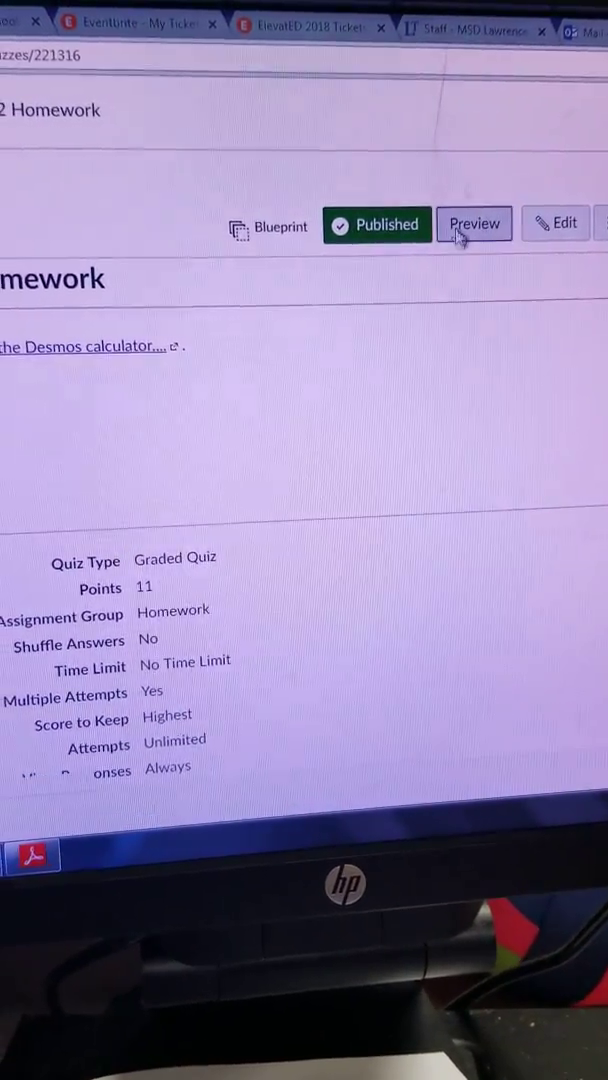
{"action": "left_click", "coordinate": [474, 224]}
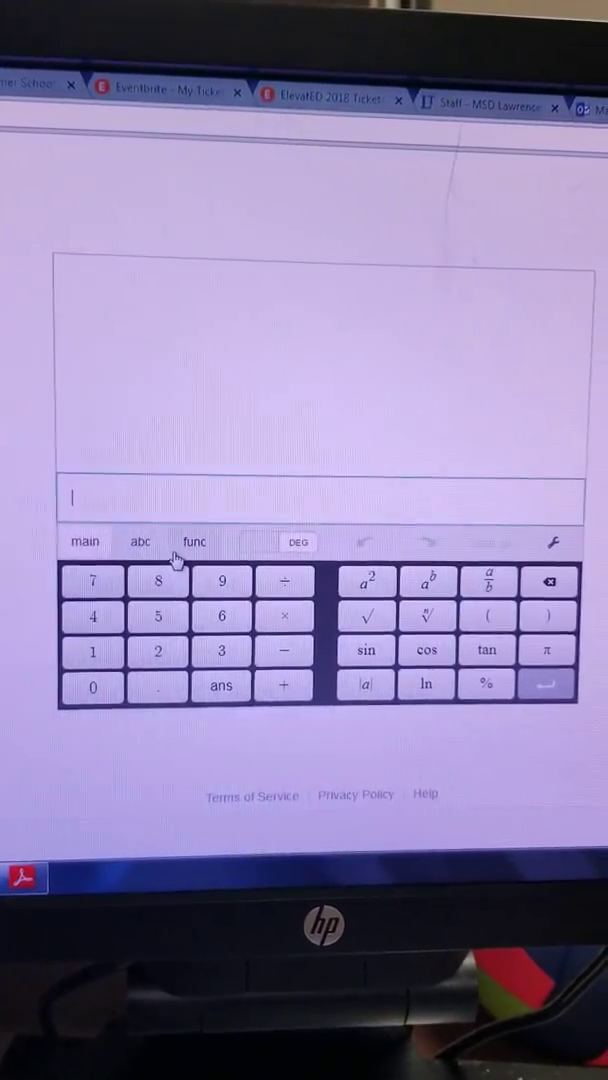
- Evaluate sin⁻¹(5/19) and switch the result from degrees to radians (about 0.2663)
{"action": "left_click", "coordinate": [192, 540]}
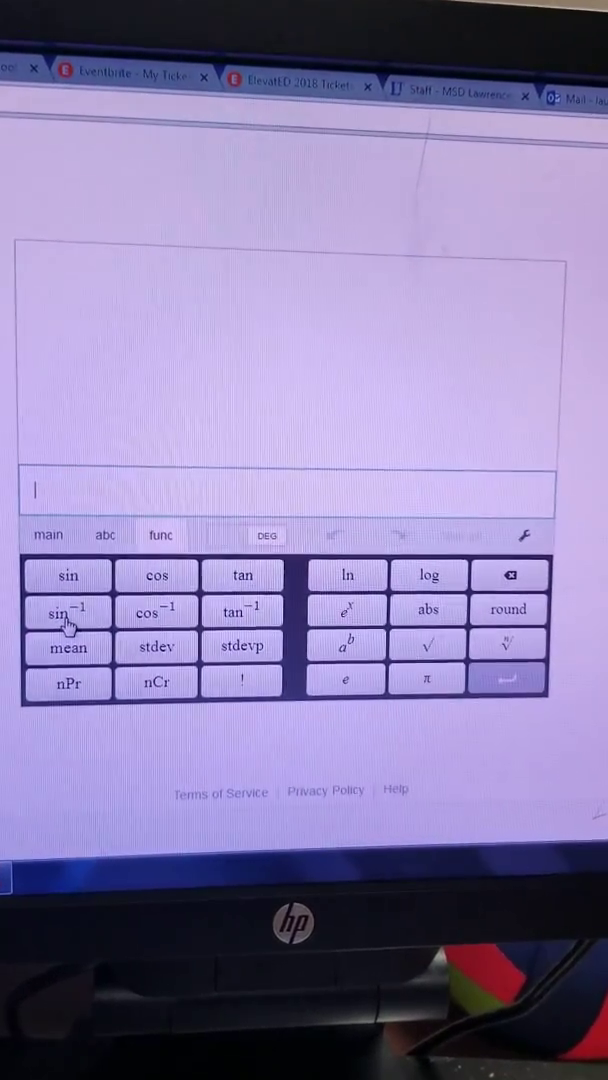
{"action": "left_click", "coordinate": [64, 610]}
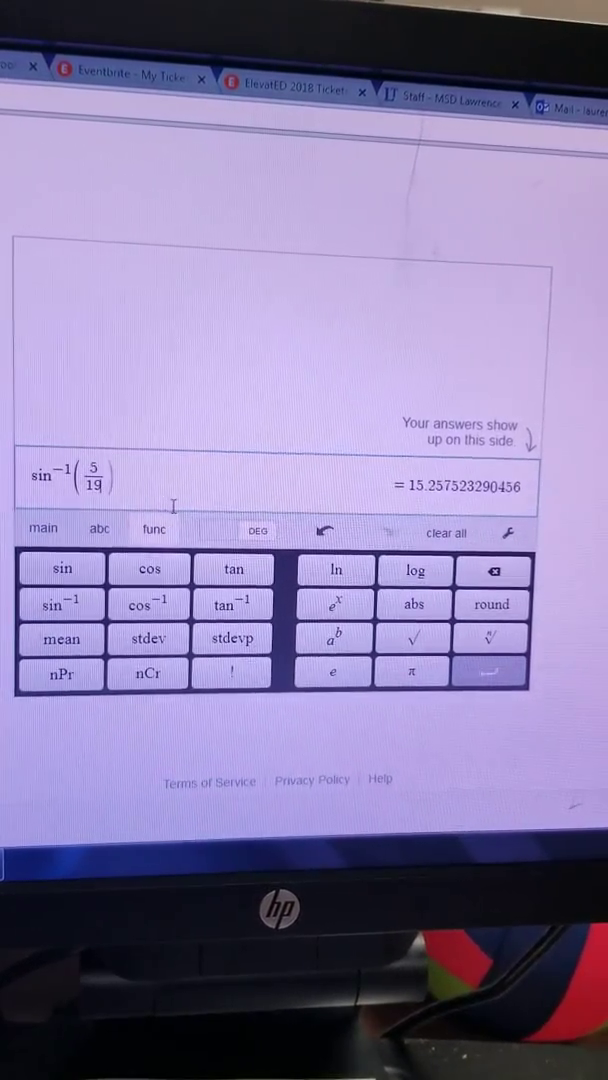
{"action": "left_click", "coordinate": [256, 530]}
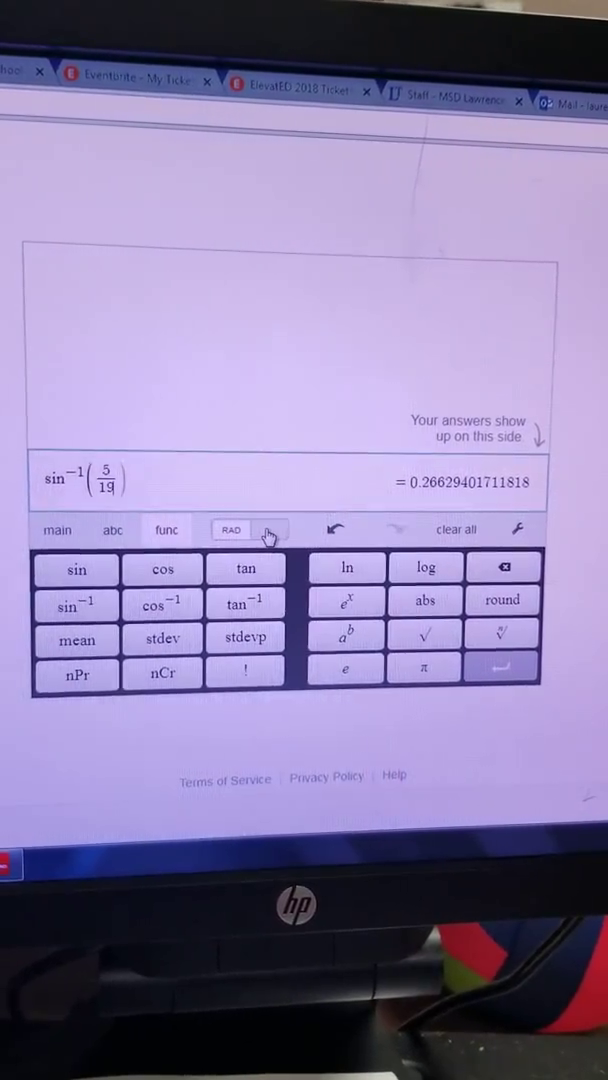
- Switch the angle units back to degrees before returning to the Canvas quiz preview
{"action": "left_click", "coordinate": [232, 528]}
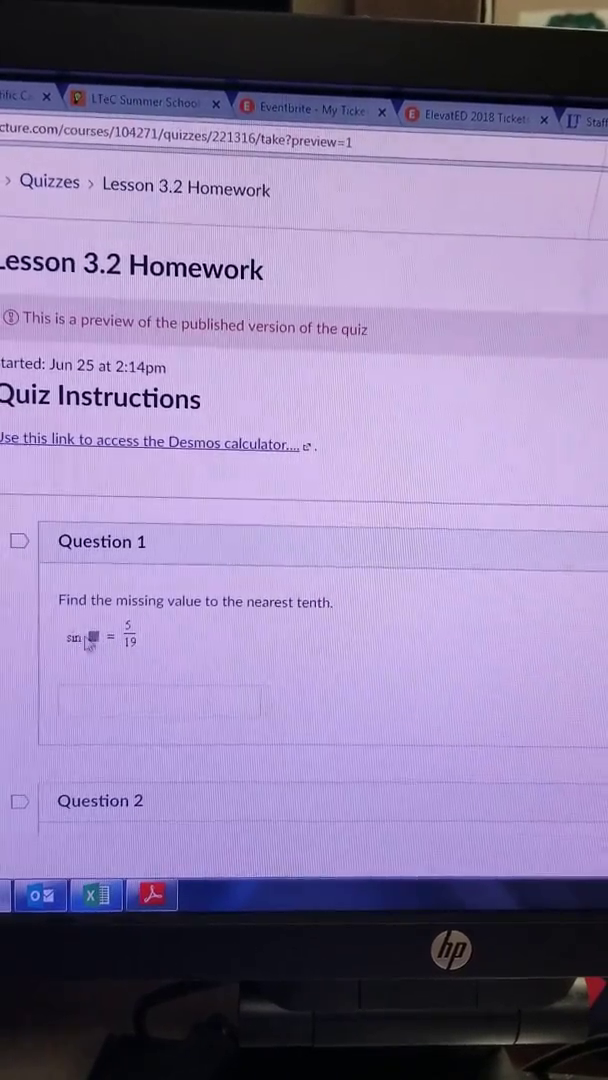
- Read through Questions 1 and 2 on the missing-angle sine values, then return to Desmos
{"action": "scroll", "scroll_direction": "down", "scroll_amount": 3}
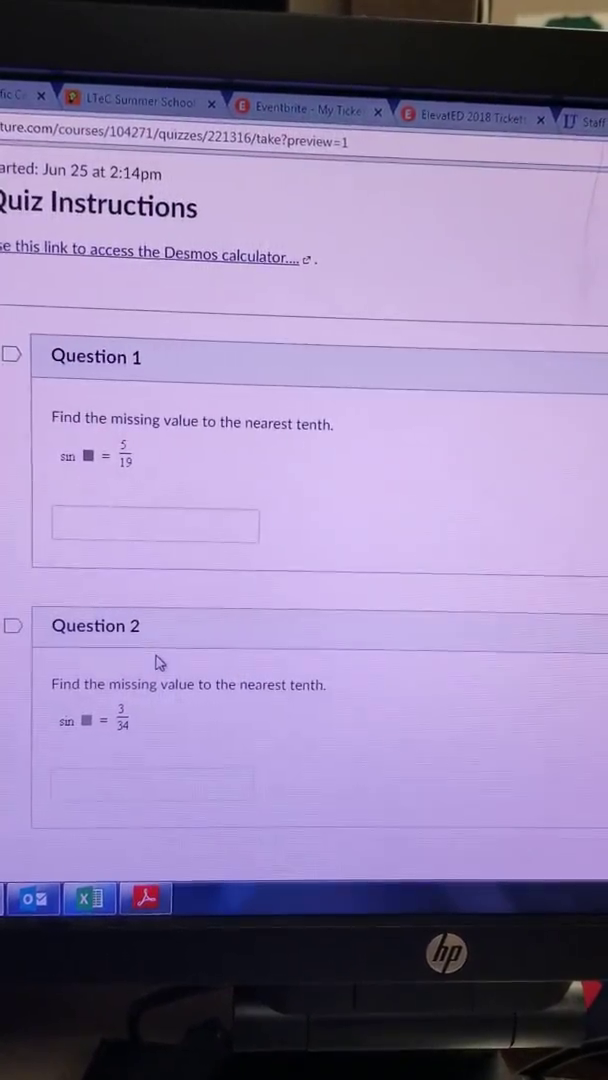
{"action": "scroll", "scroll_direction": "down", "scroll_amount": 3}
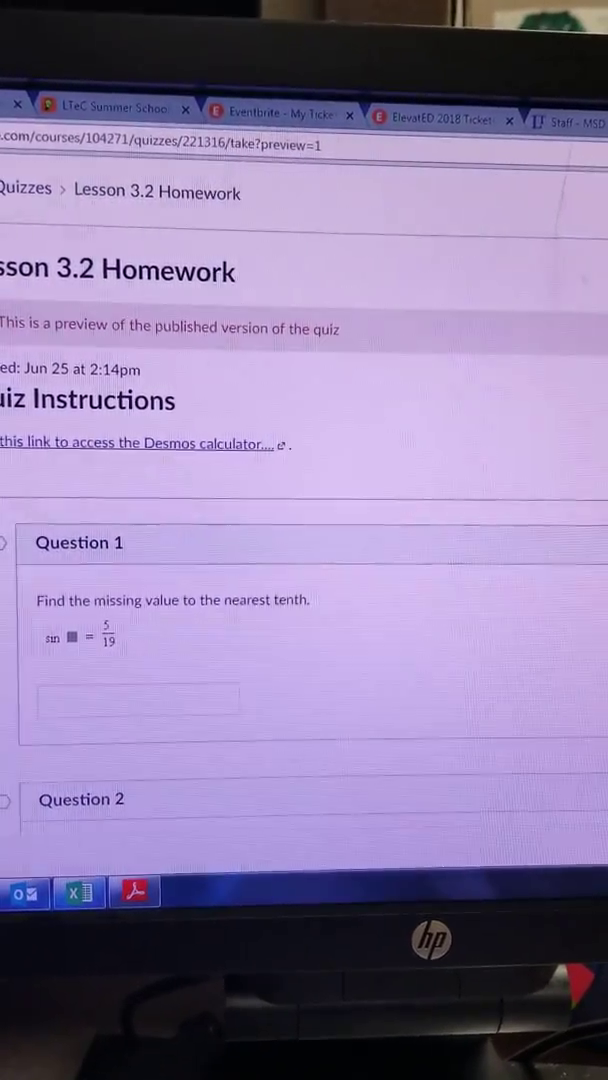
{"action": "left_click", "coordinate": [140, 444]}
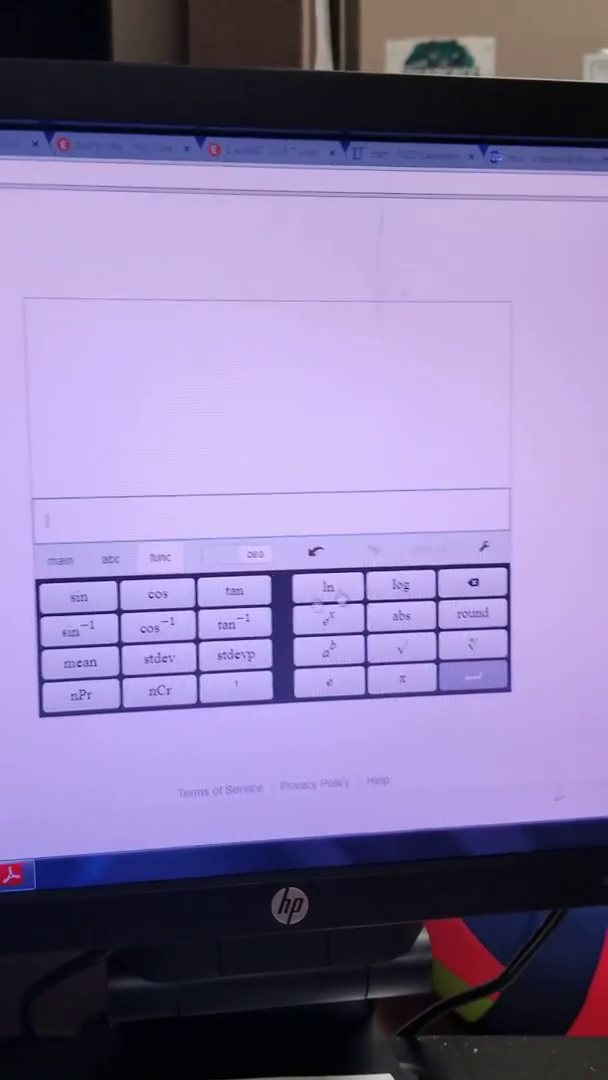
- Evaluate sin(30) in degree mode, getting 0.5
{"action": "left_click", "coordinate": [78, 596]}
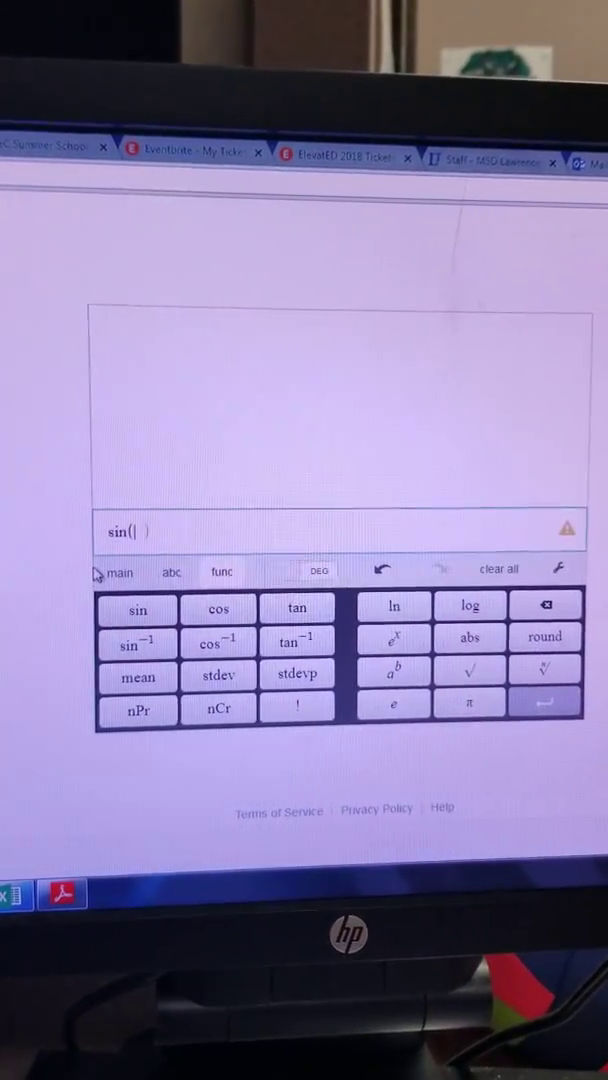
{"action": "left_click", "coordinate": [120, 572]}
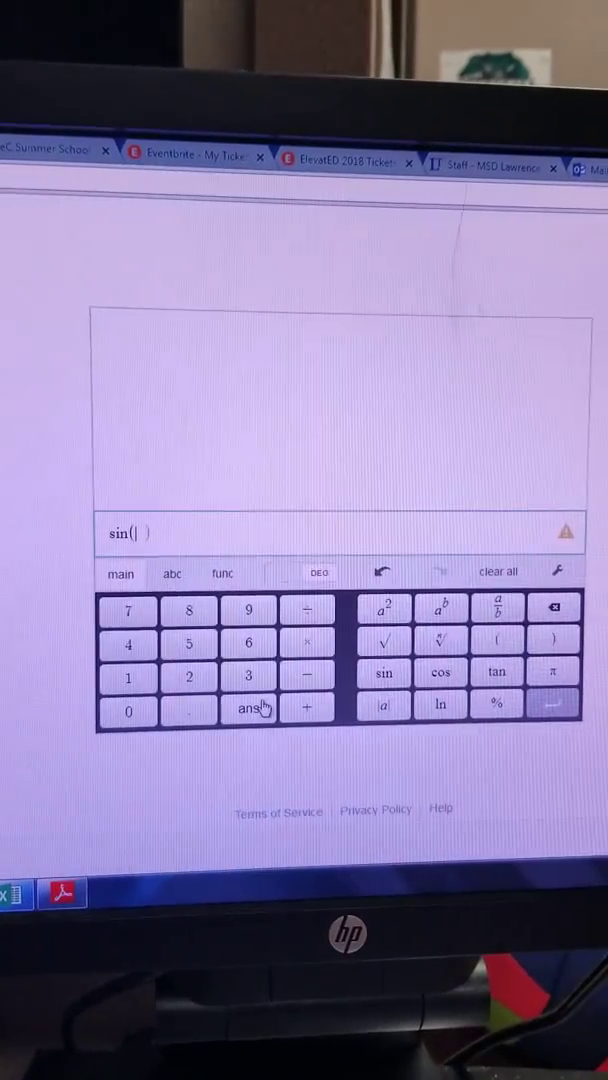
{"action": "left_click", "coordinate": [248, 676]}
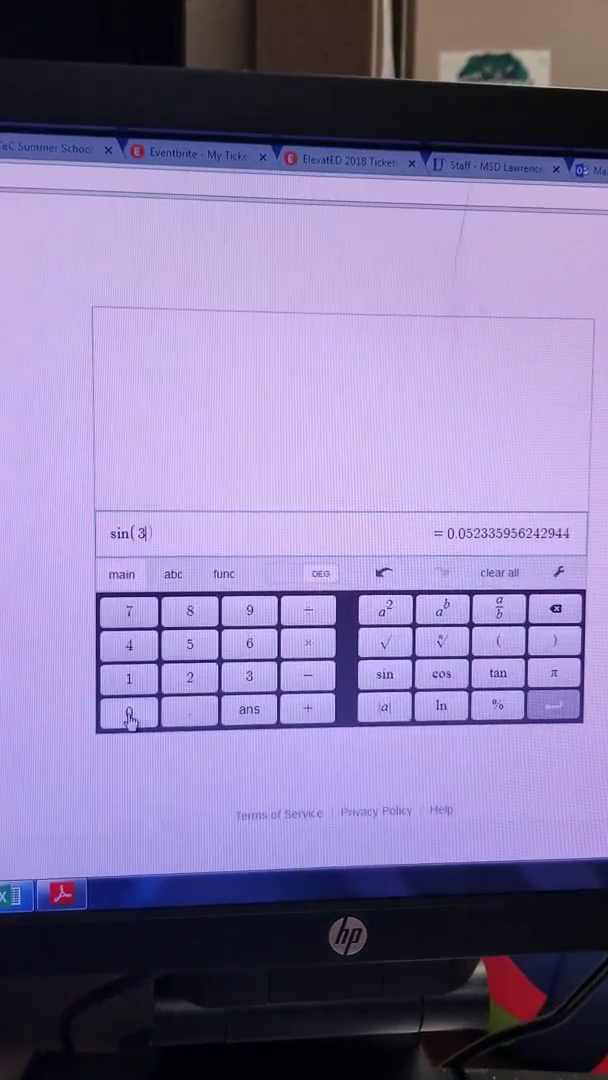
{"action": "left_click", "coordinate": [128, 708]}
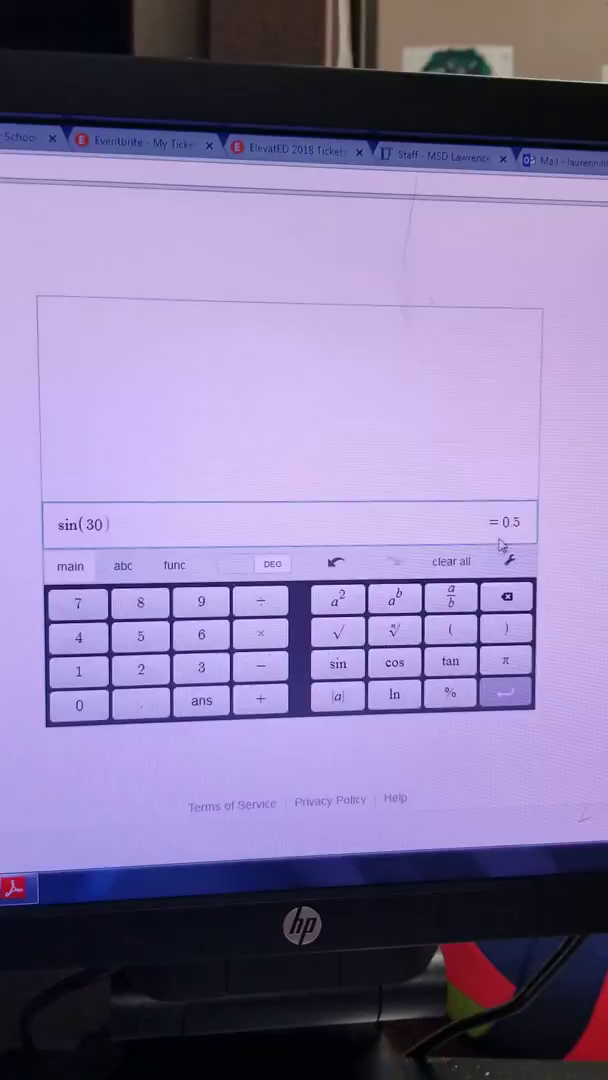